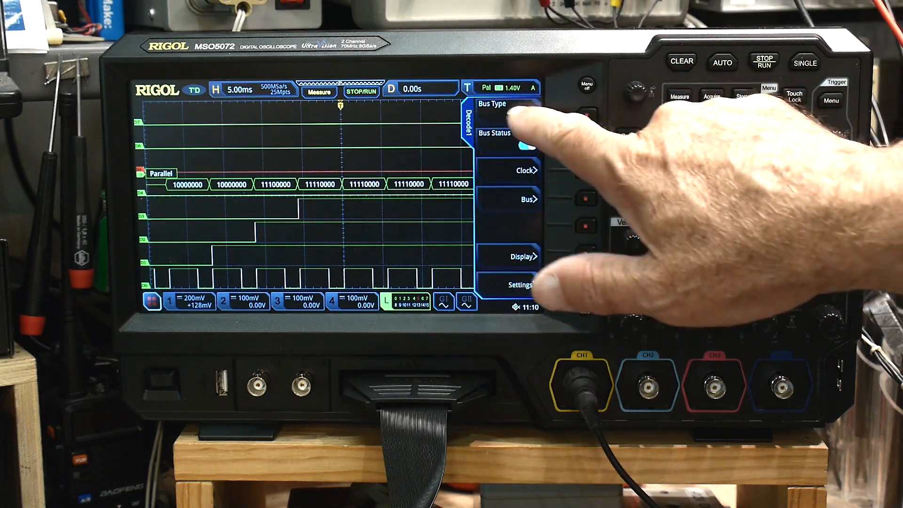
Turn the Event Table ON so eight decoded packets list with timestamps and hex data
left_click(493, 103)
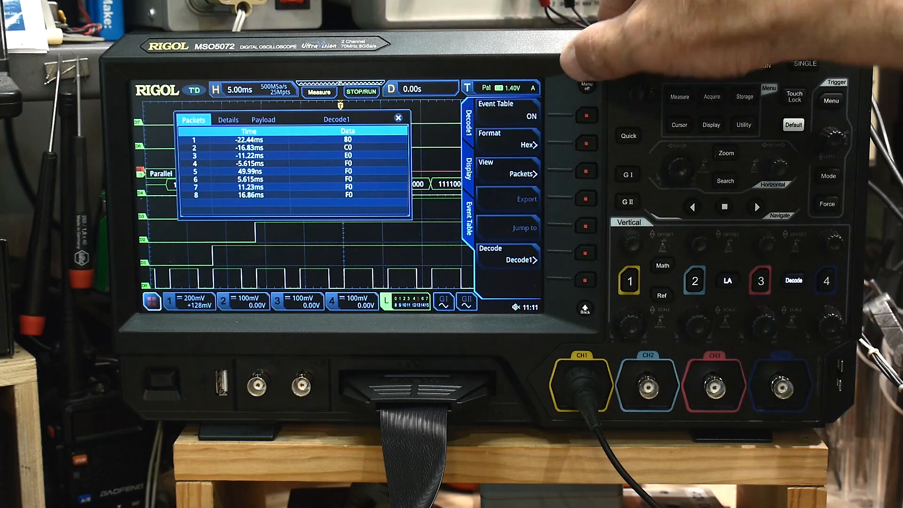
Close the event table so the inline binary decode values show across the digital waveforms
left_click(397, 117)
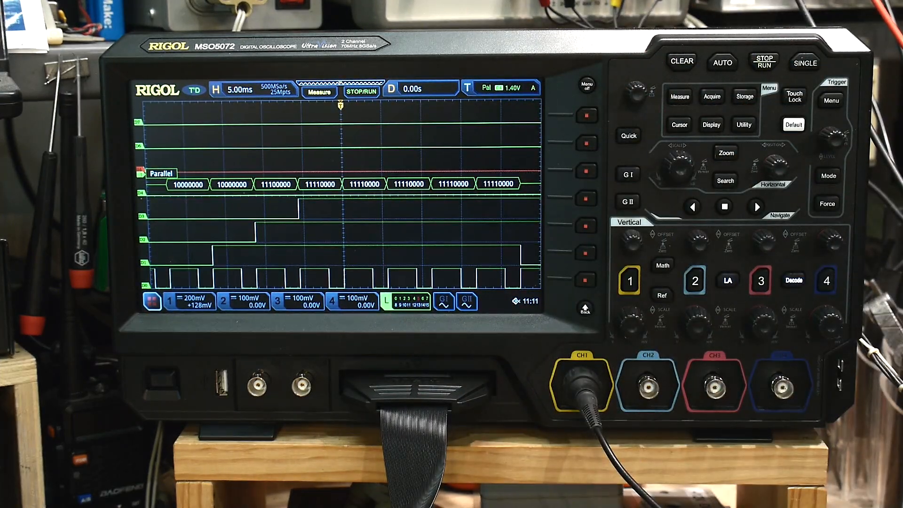